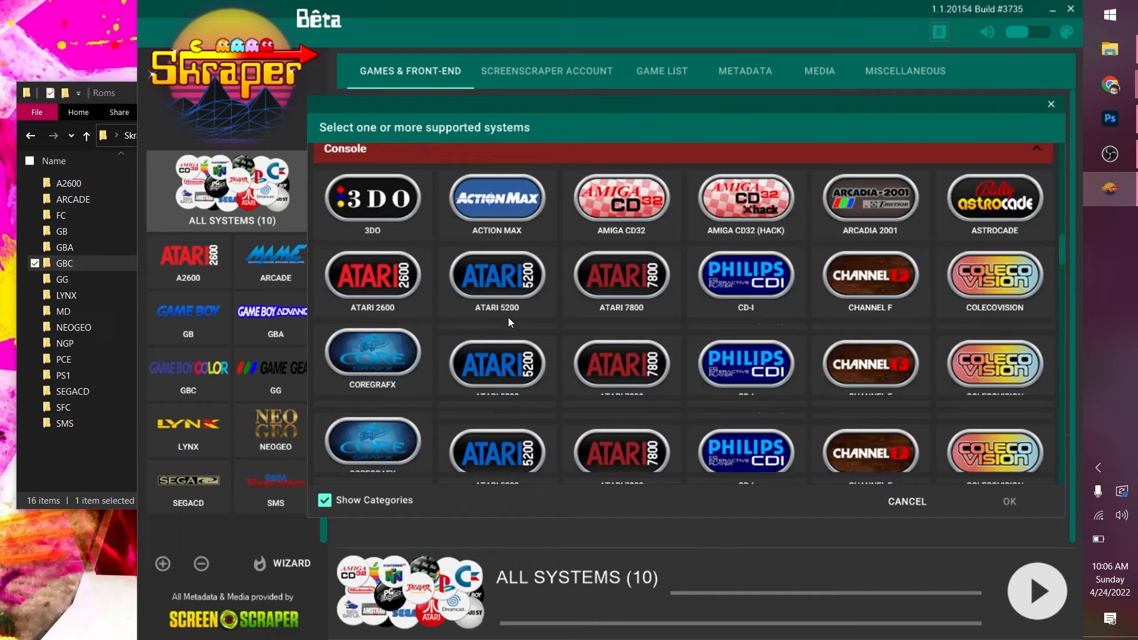
- Add additional consoles such as NES in the Add System dialog and start the scrape
scroll("down", 3)
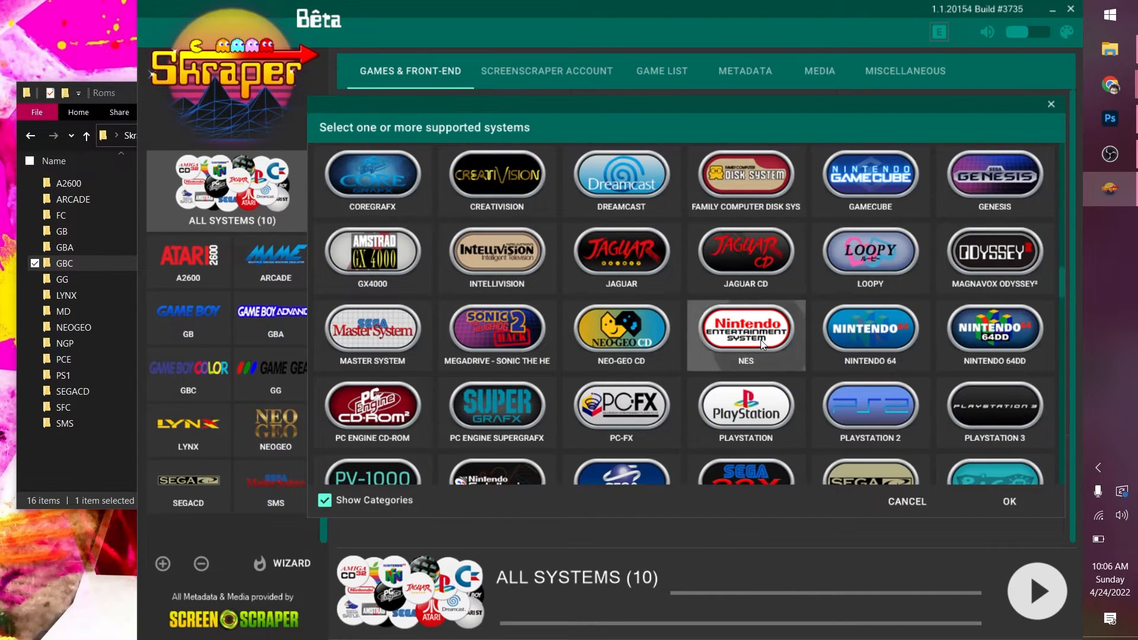
left_click(1007, 501)
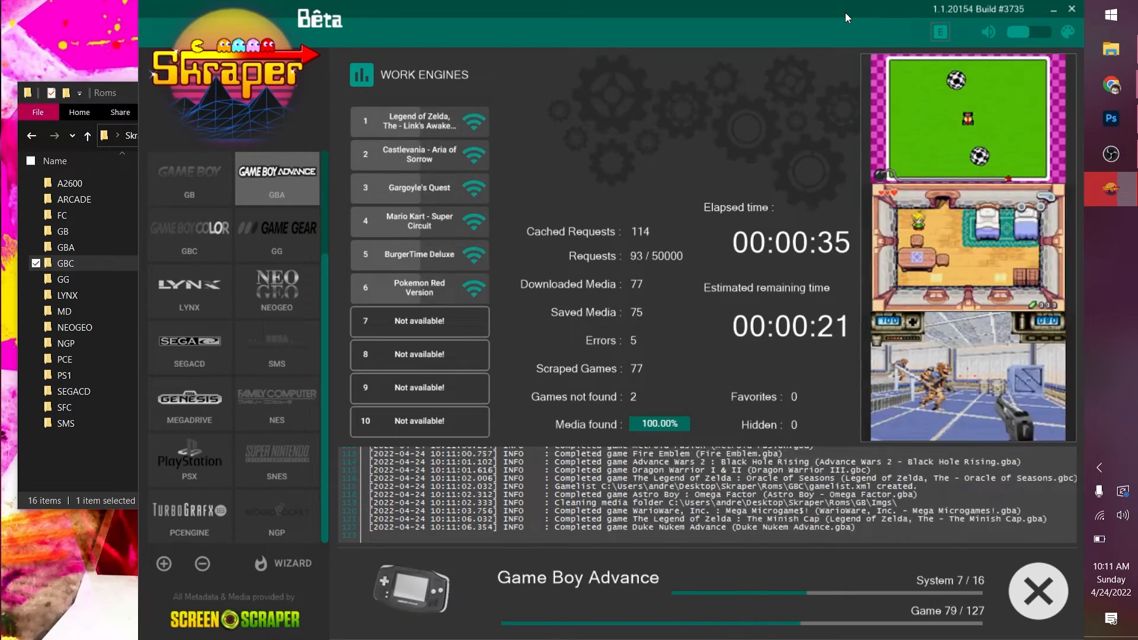